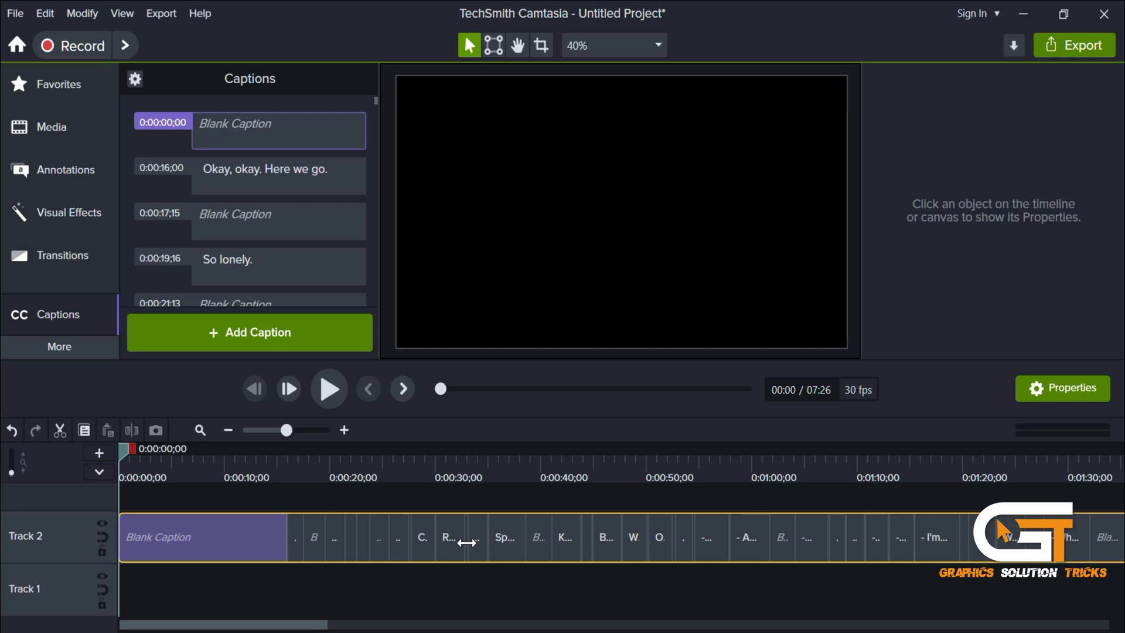
mouse_move(148, 469)
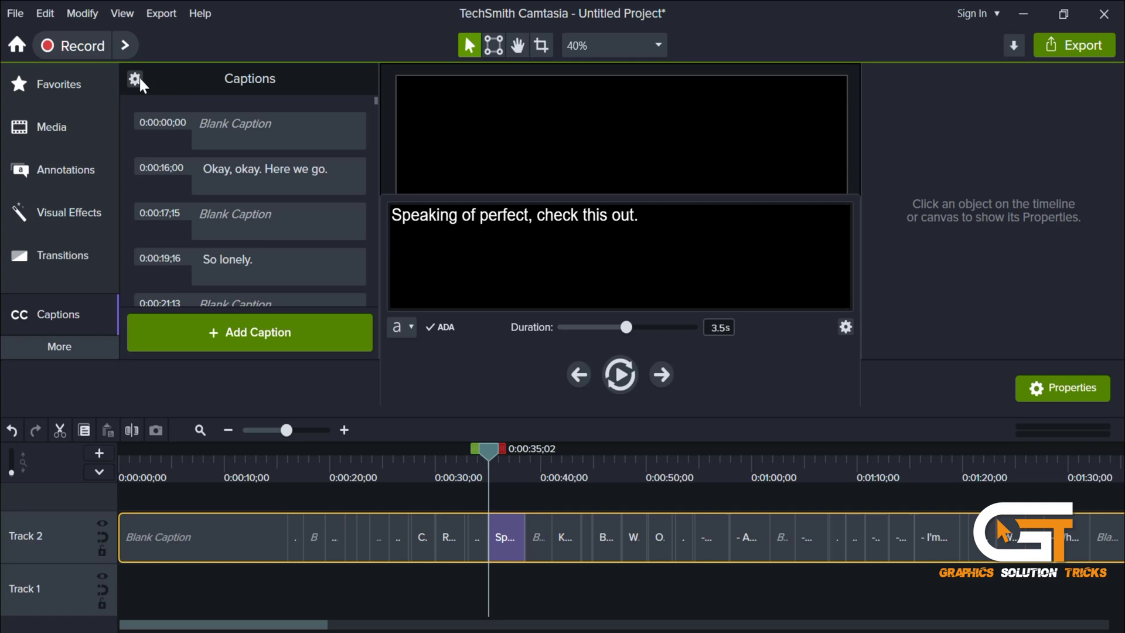
Step: Choose Export captions from the Captions panel gear menu to open the SubRip save dialog
click(134, 79)
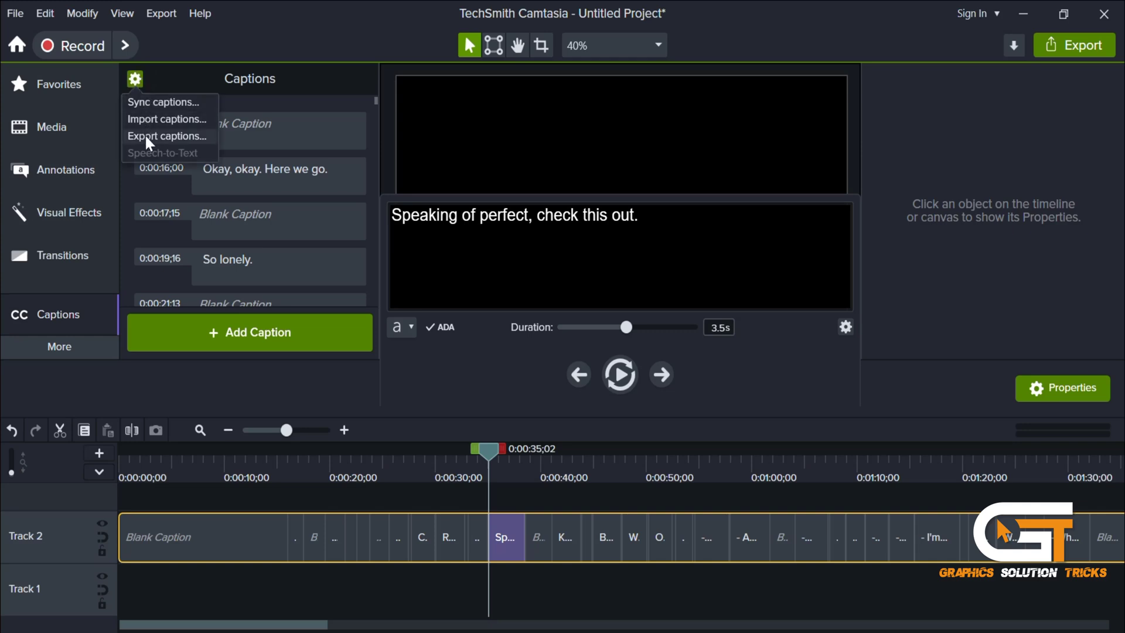
mouse_move(176, 144)
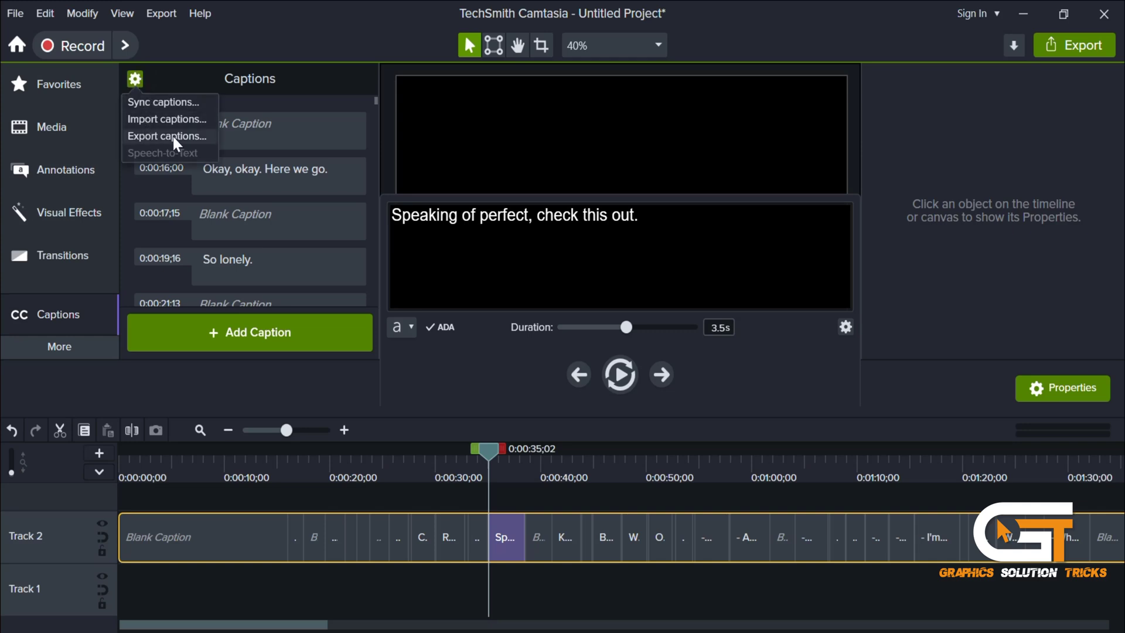
click(167, 136)
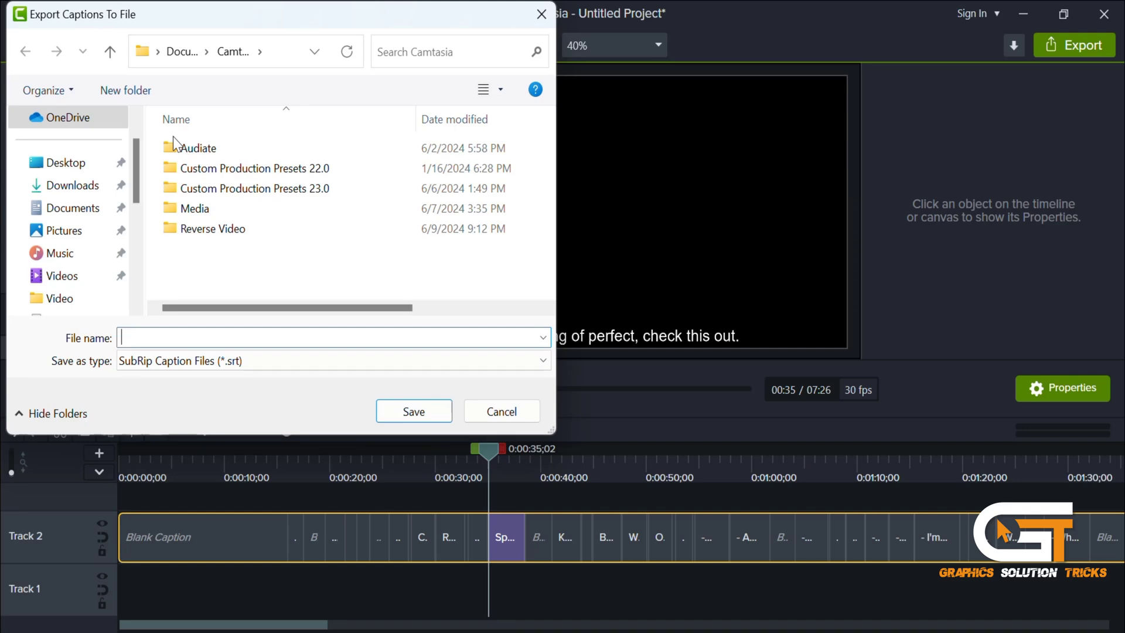
Step: Save the captions as captions.srt in Documents, then double-click that file to open it
click(72, 185)
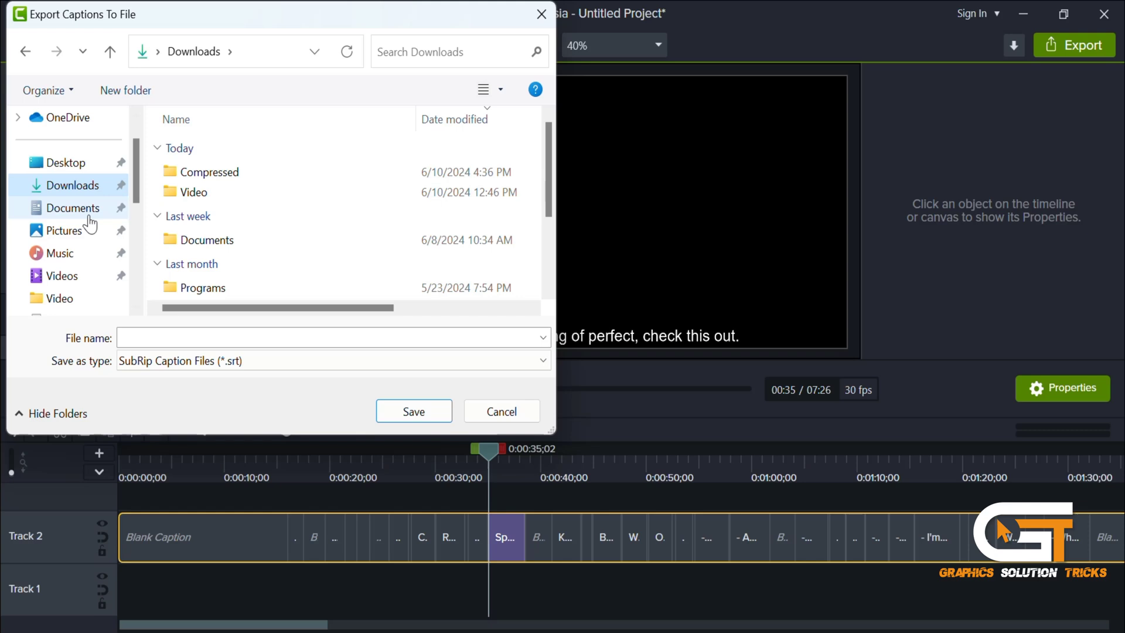
click(74, 207)
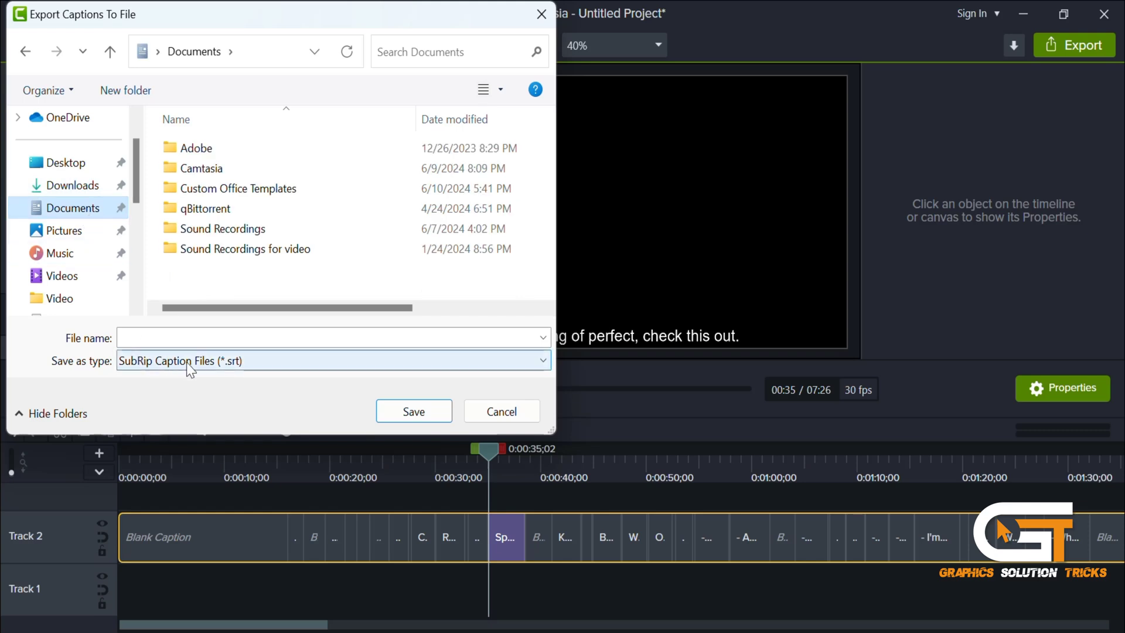
click(334, 361)
text(cap)
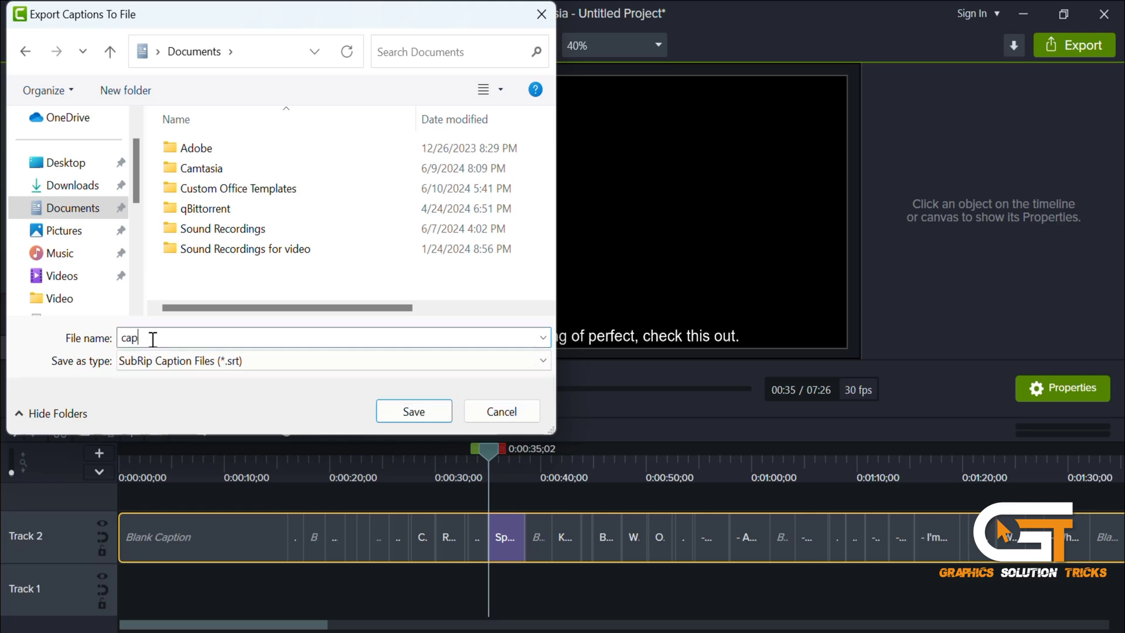
text(tions)
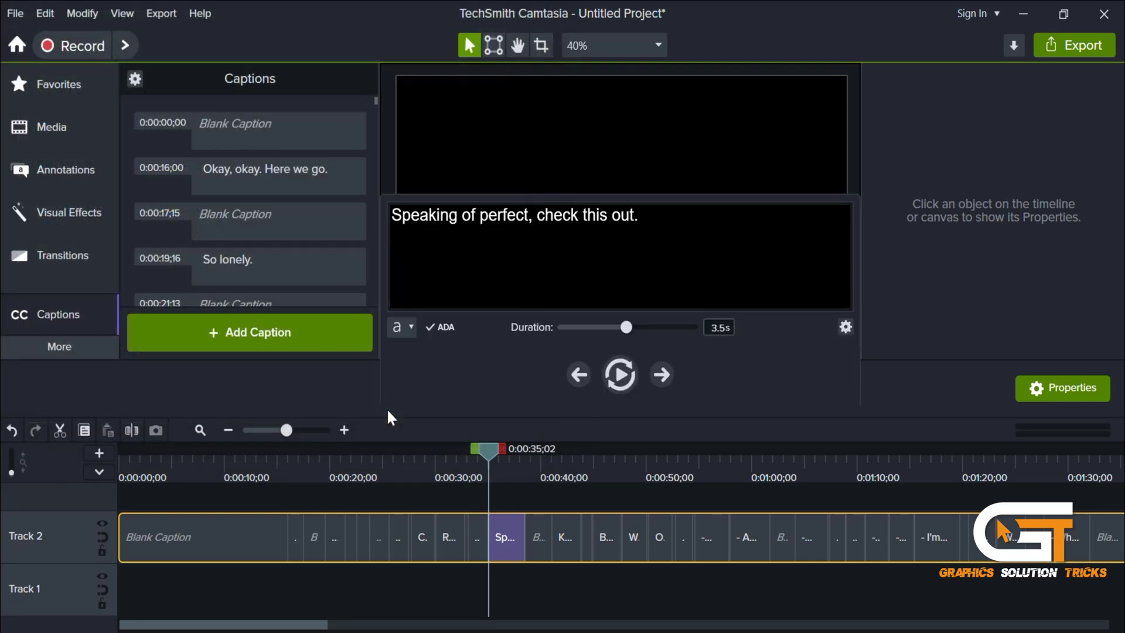
mouse_move(879, 620)
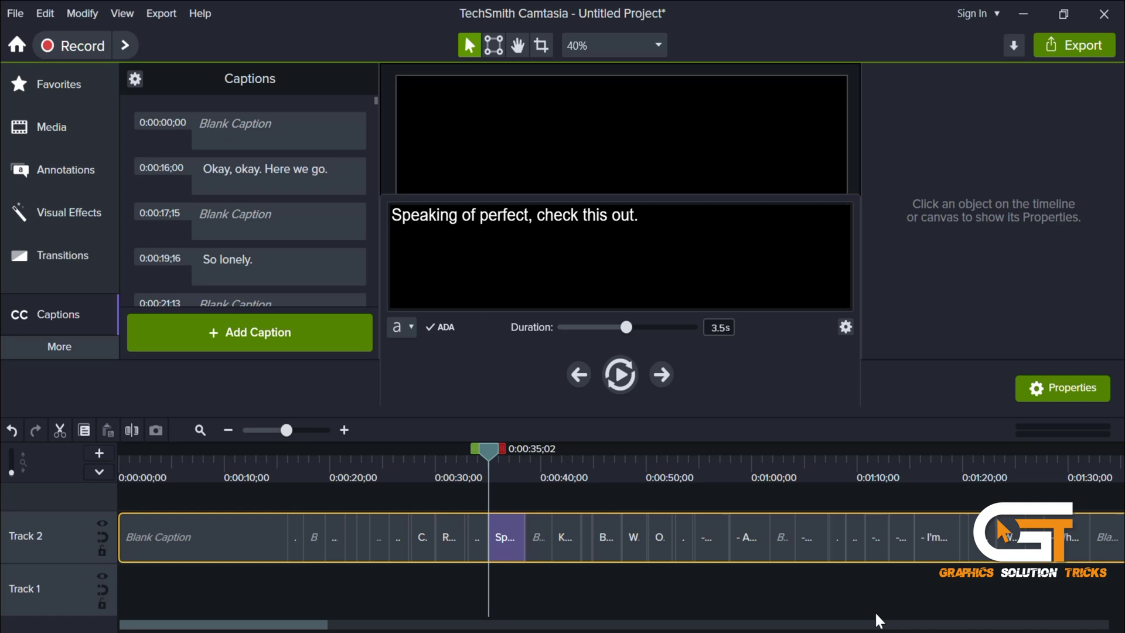
mouse_move(587, 623)
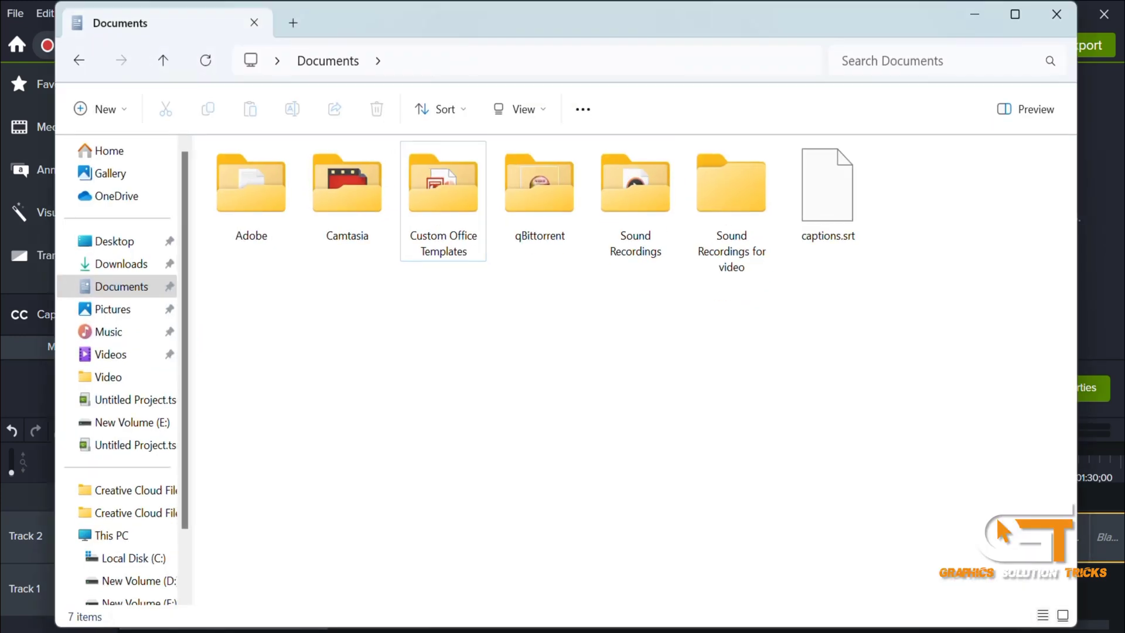
mouse_move(827, 194)
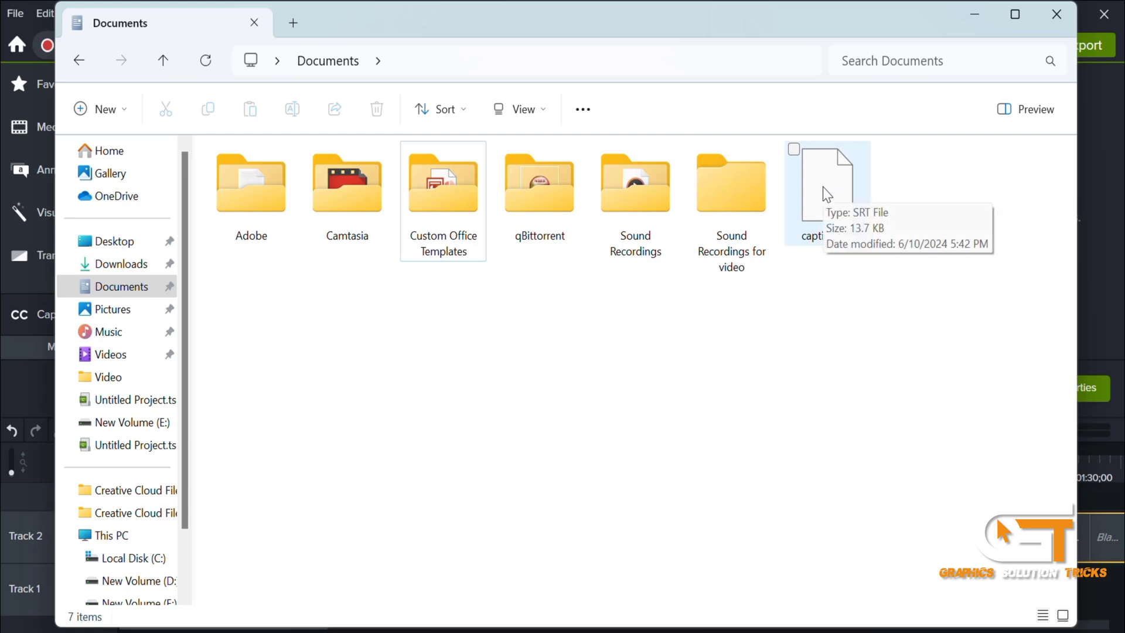
double_click(827, 179)
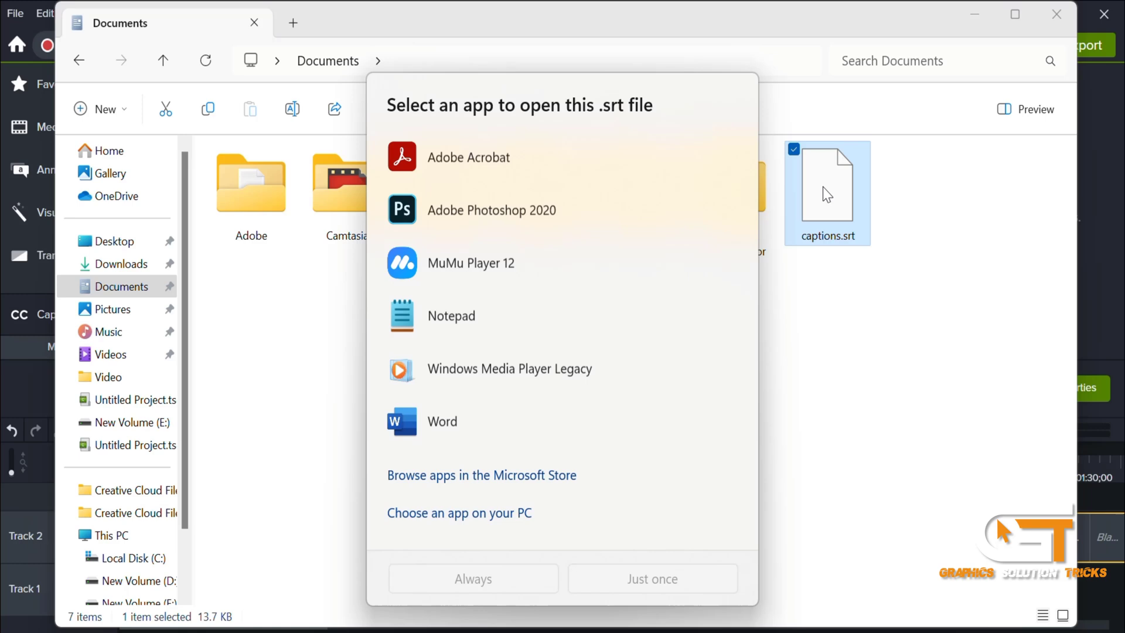
Step: View captions.srt's numbered, timed entries in Notepad, then close Notepad and the Documents window
click(451, 316)
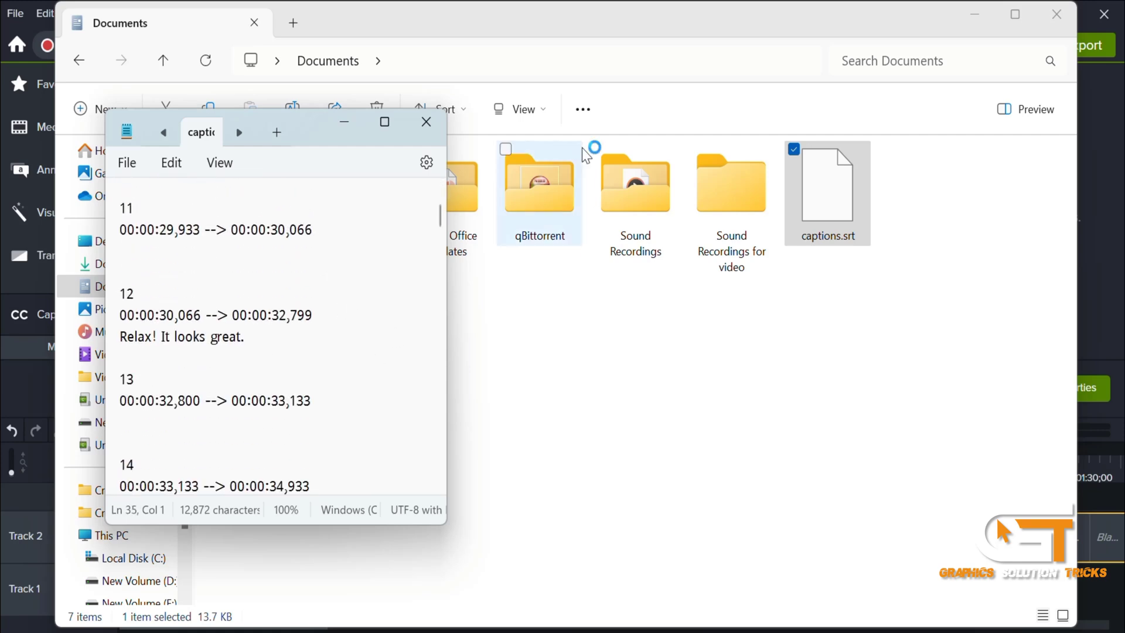
mouse_move(426, 122)
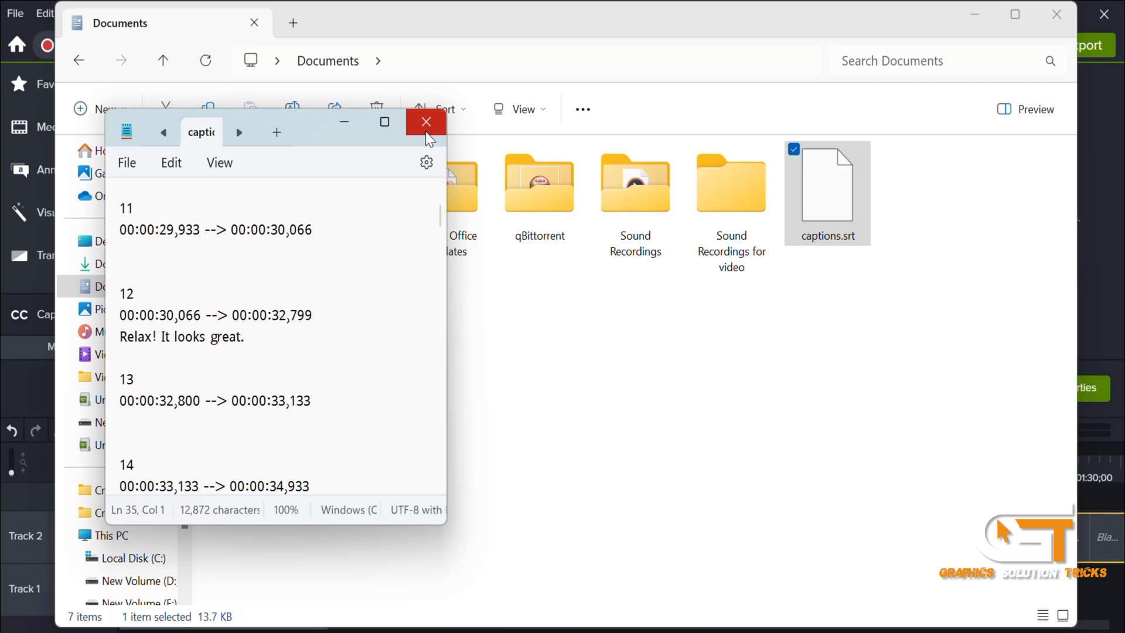
click(425, 121)
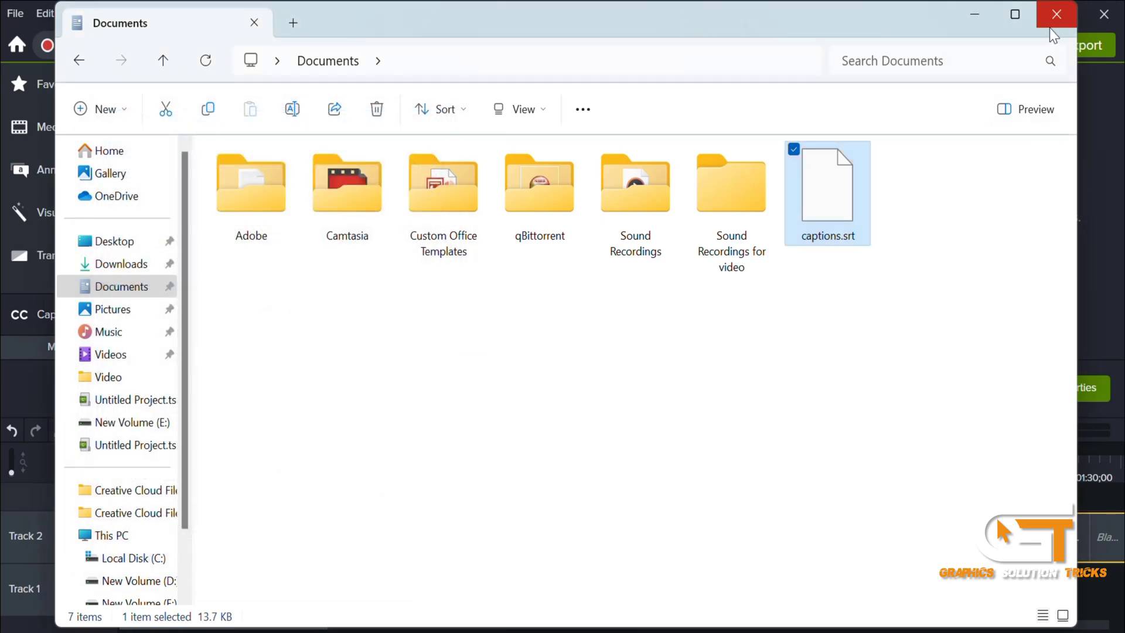
click(1055, 14)
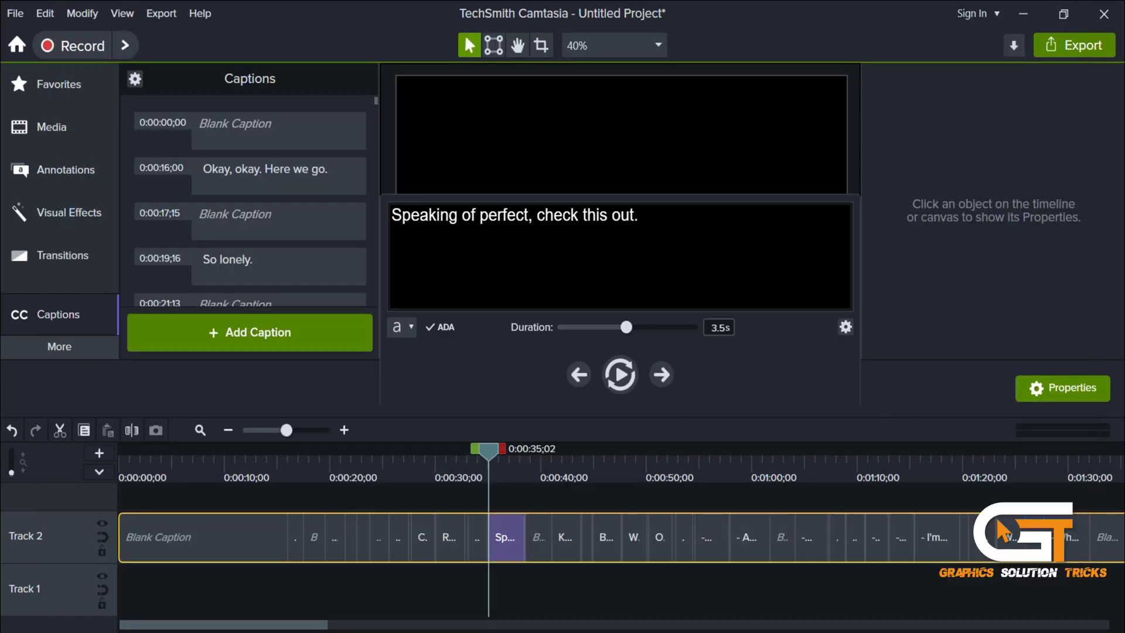